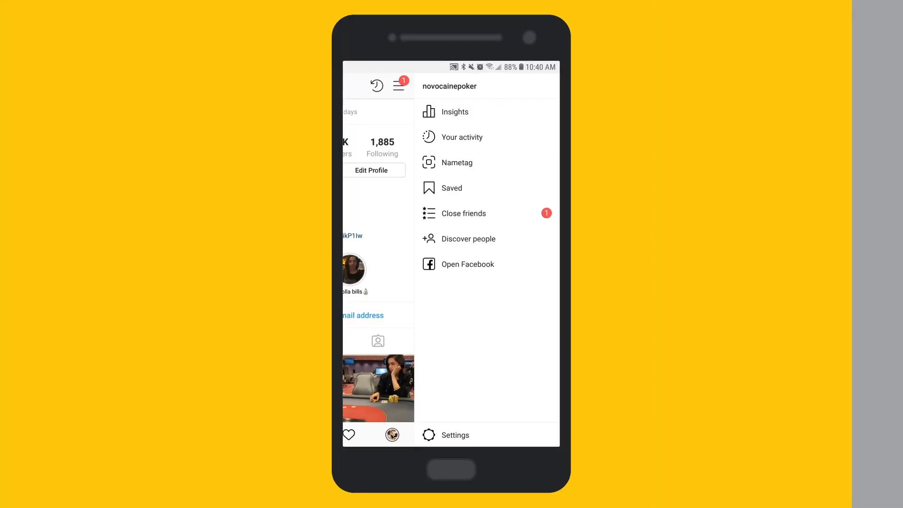
Open Insights' Audience tab and review 10,612 followers, top city Los Angeles, age range and gender
click(454, 112)
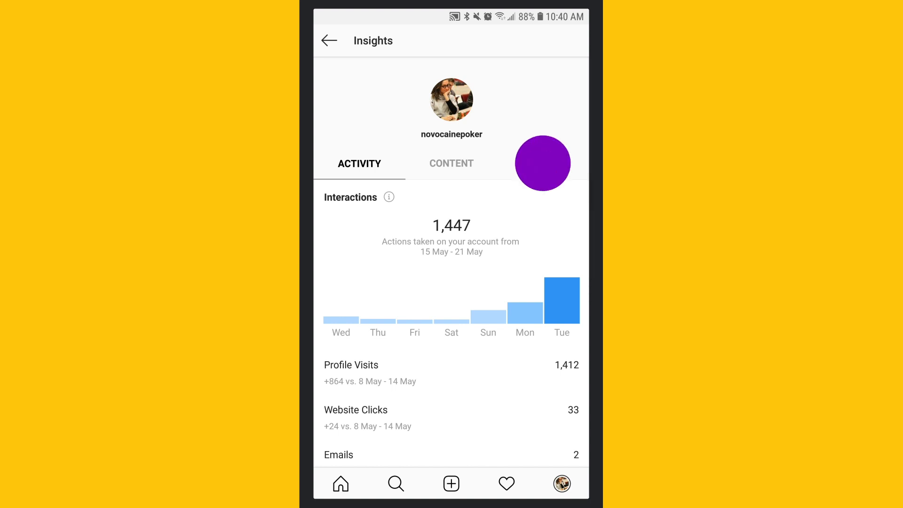
click(542, 164)
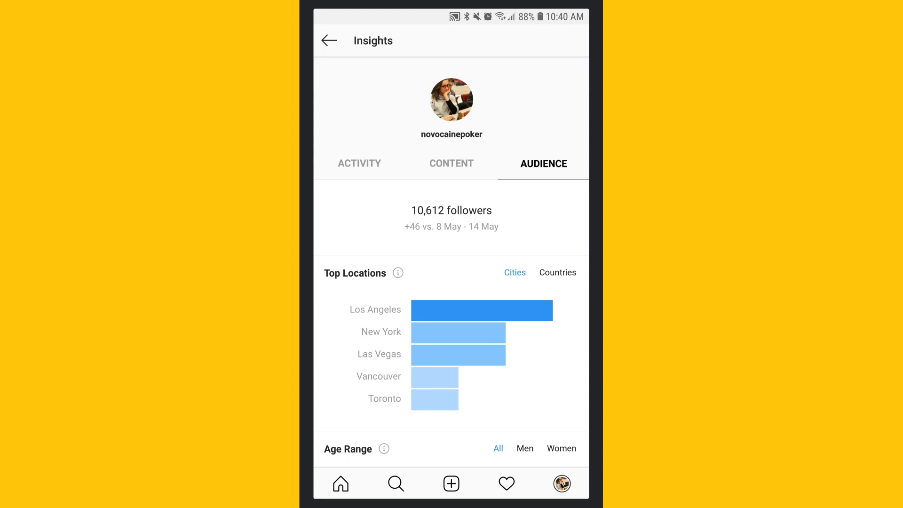
scroll(down, 3)
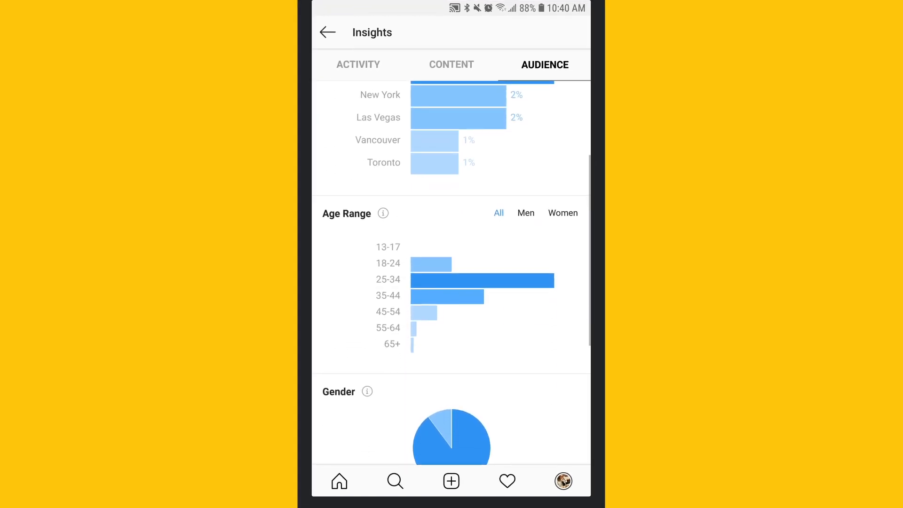
scroll(down, 3)
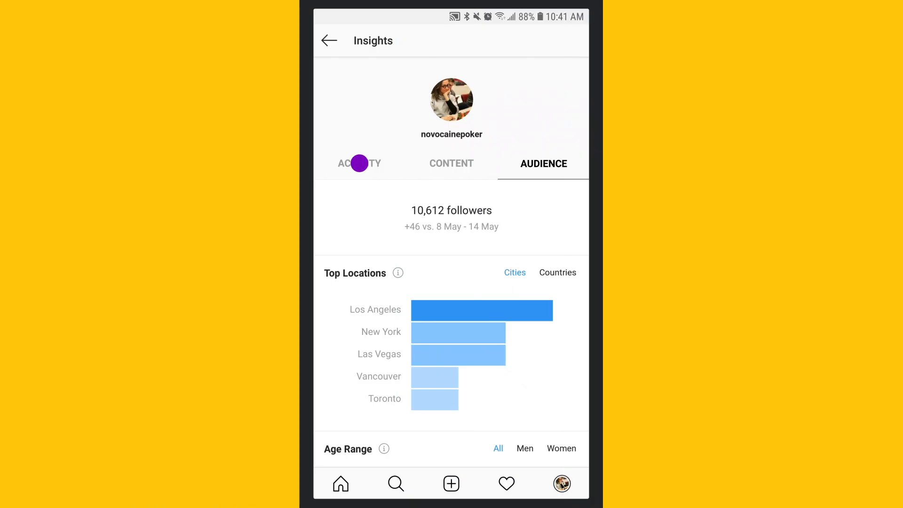
Review Activity metrics for 15–21 May: 1,447 interactions, 7,701 accounts reached, 57,040 impressions
click(359, 163)
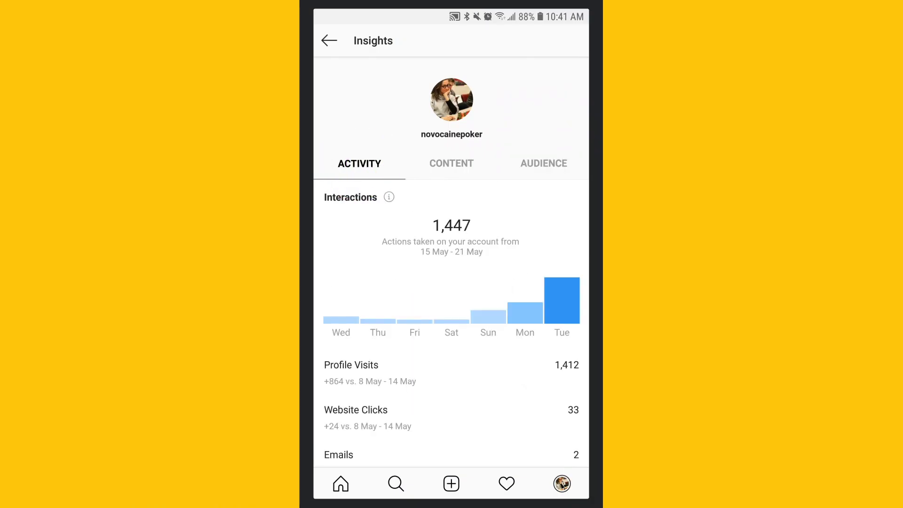
scroll(down, 3)
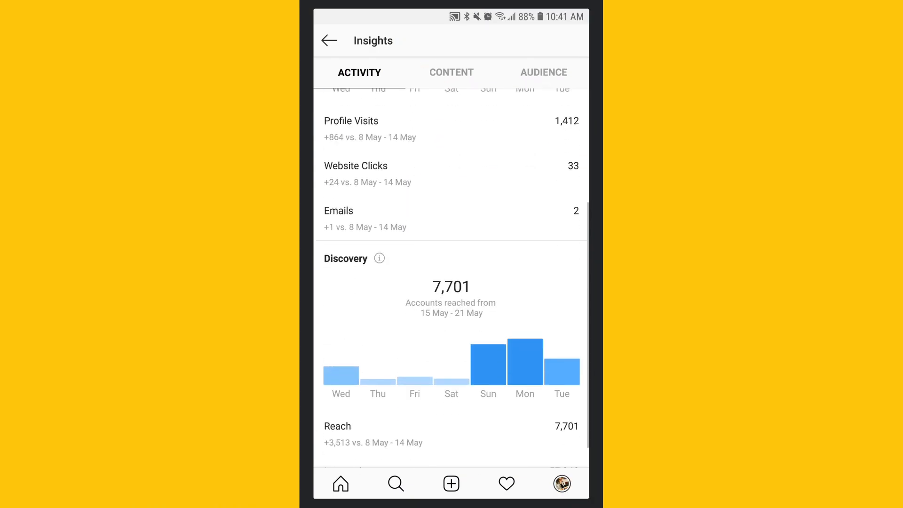
scroll(up, 3)
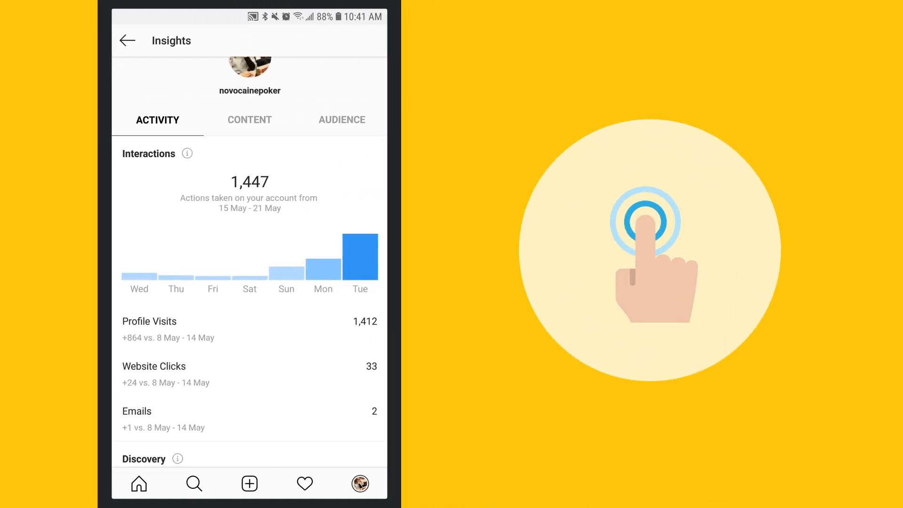
scroll(down, 3)
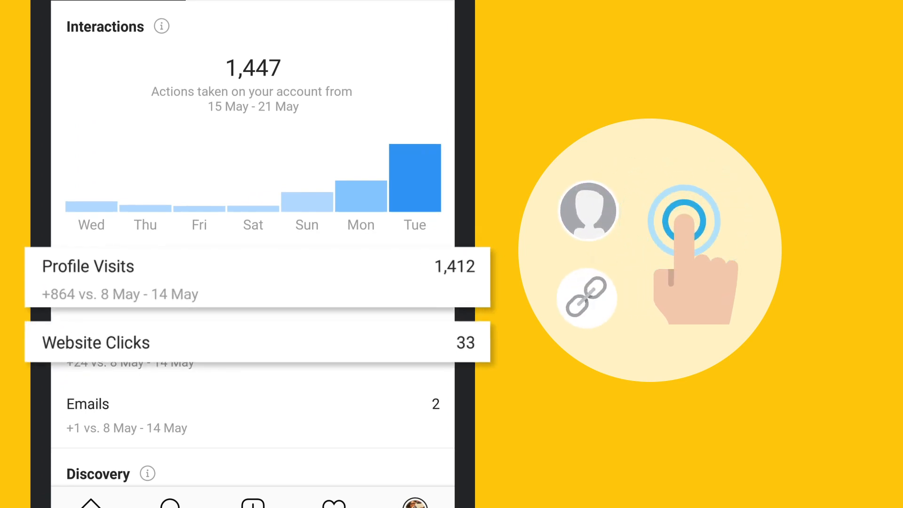
scroll(down, 3)
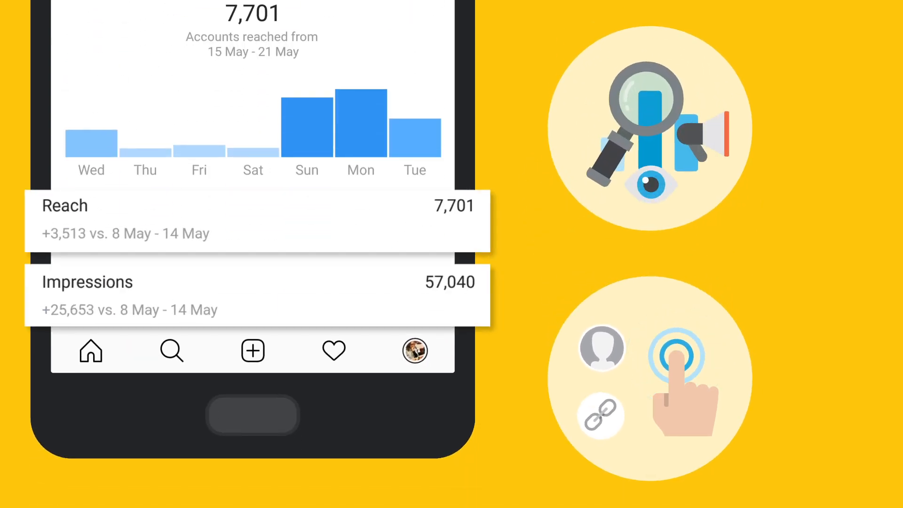
click(253, 219)
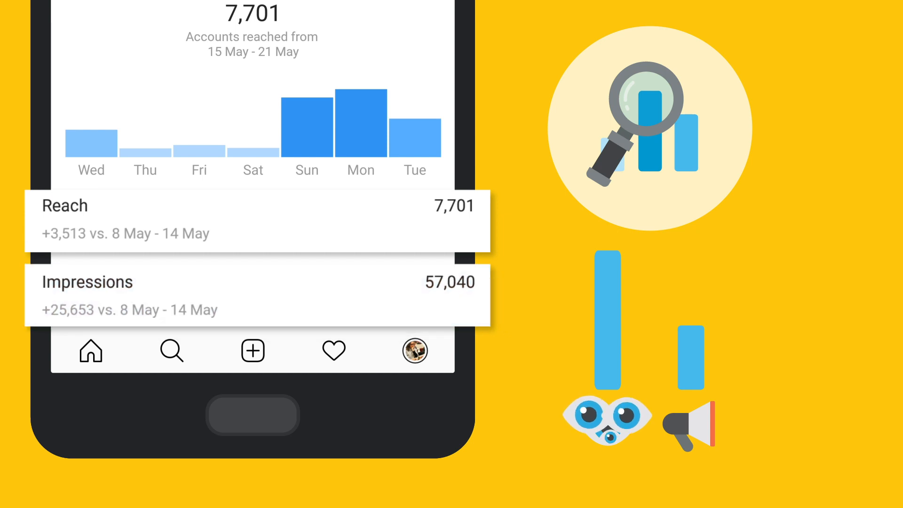
scroll(down, 3)
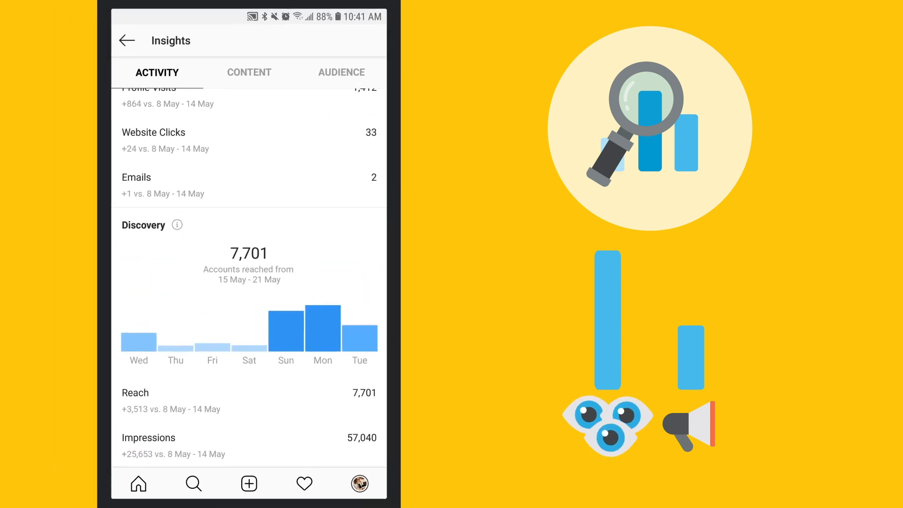
Filter all feed posts to Photos over 6 months by Likes, then return to Content overview
click(249, 72)
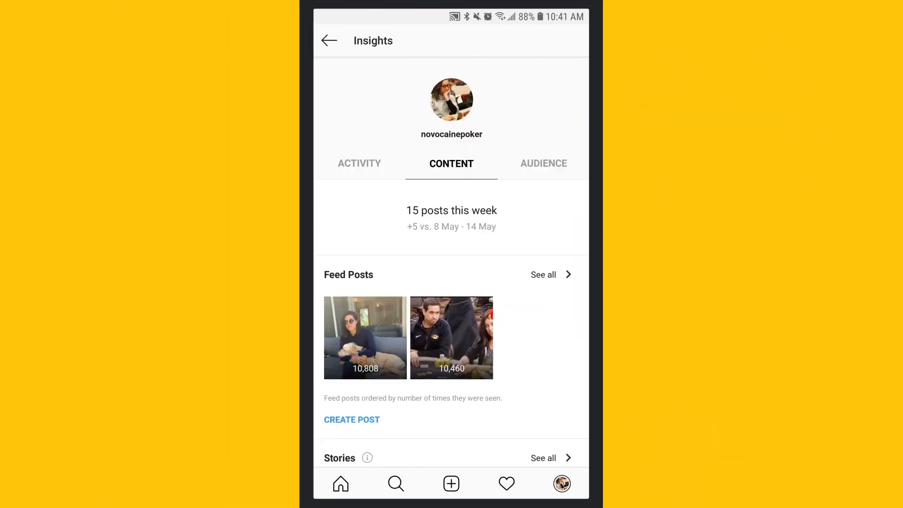
click(542, 274)
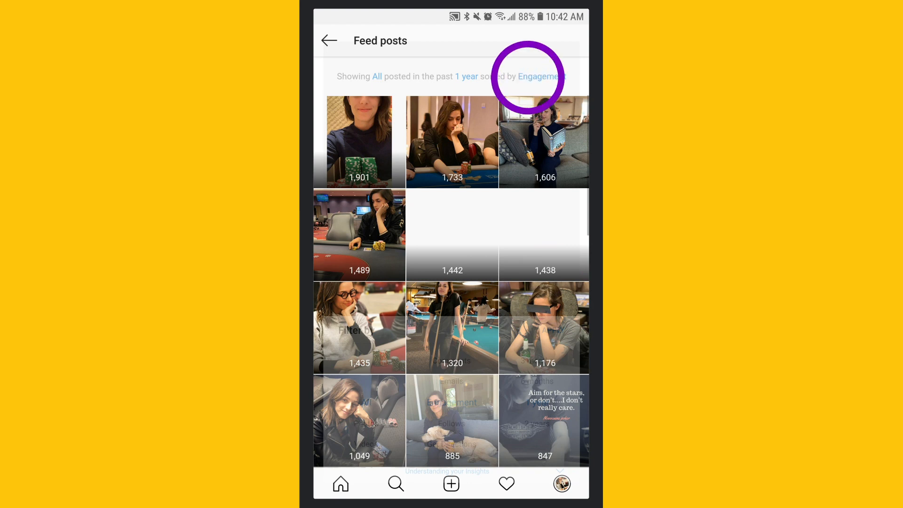
click(538, 76)
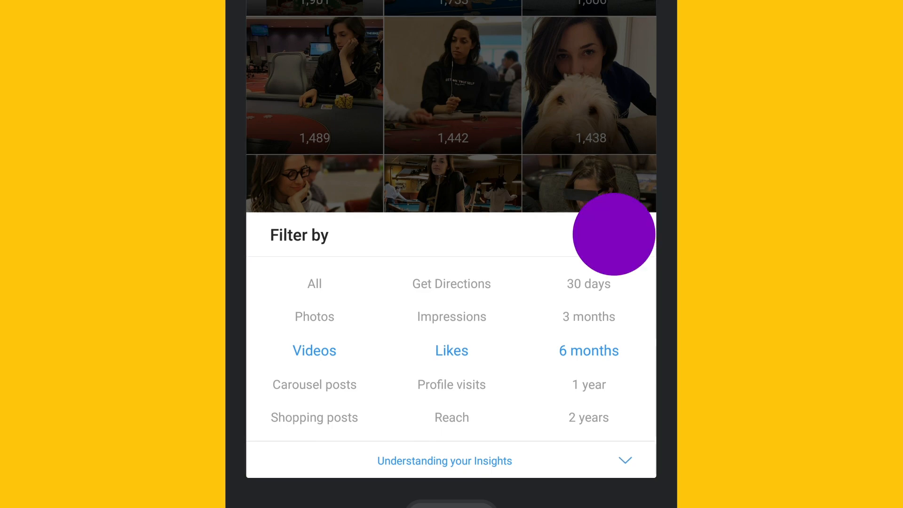
click(315, 316)
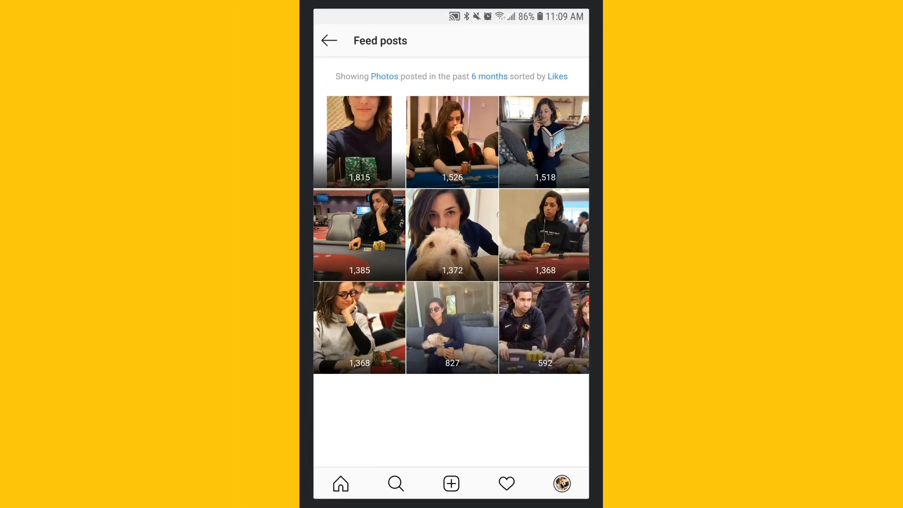
click(328, 41)
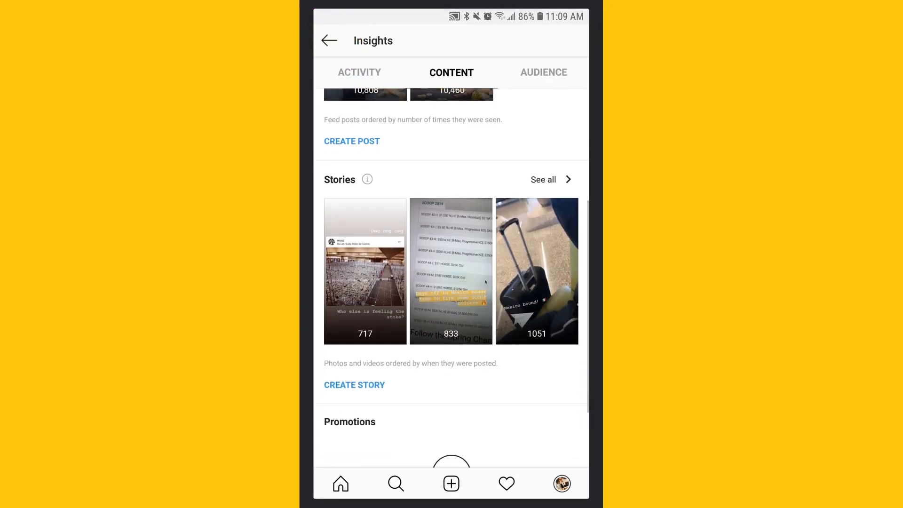
Filter all stories by Impressions over 14 days and open the rainforest story's insights
click(543, 179)
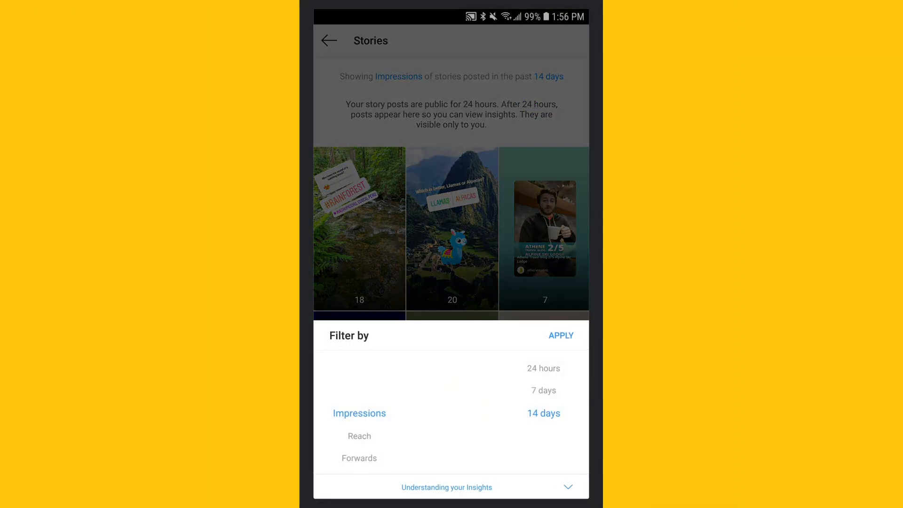
click(560, 335)
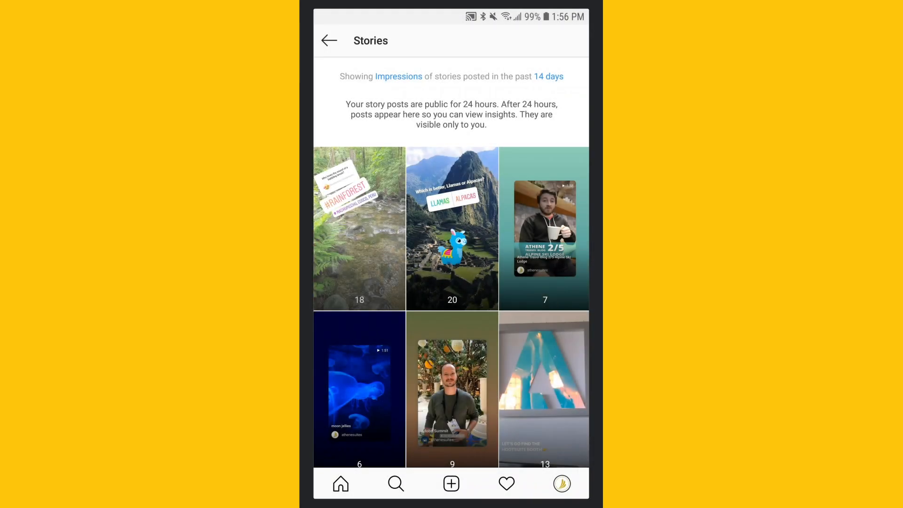
click(359, 228)
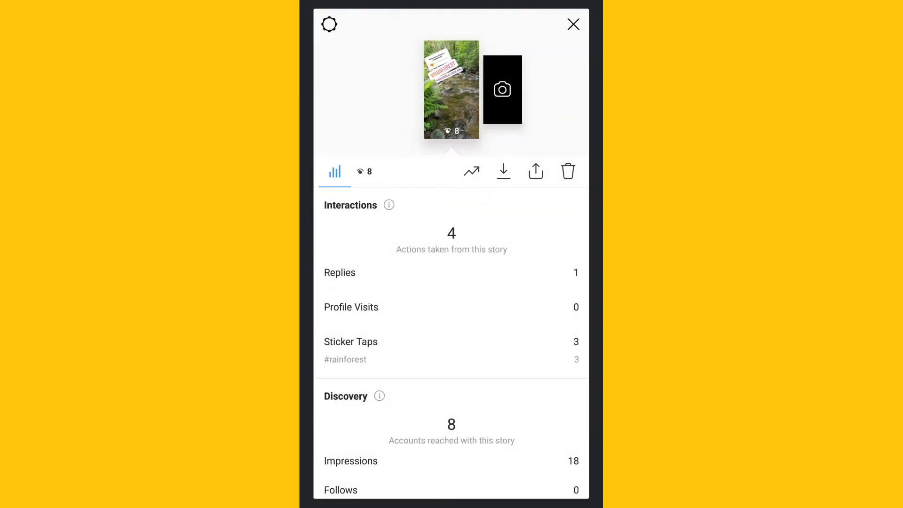
View the story's slider results and viewers, then select the hotels reply in the notes app
click(364, 172)
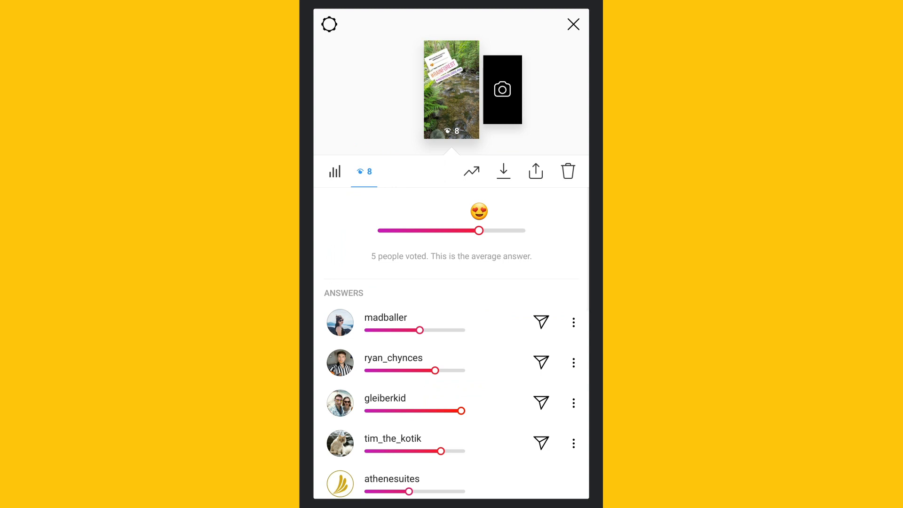
scroll(down, 3)
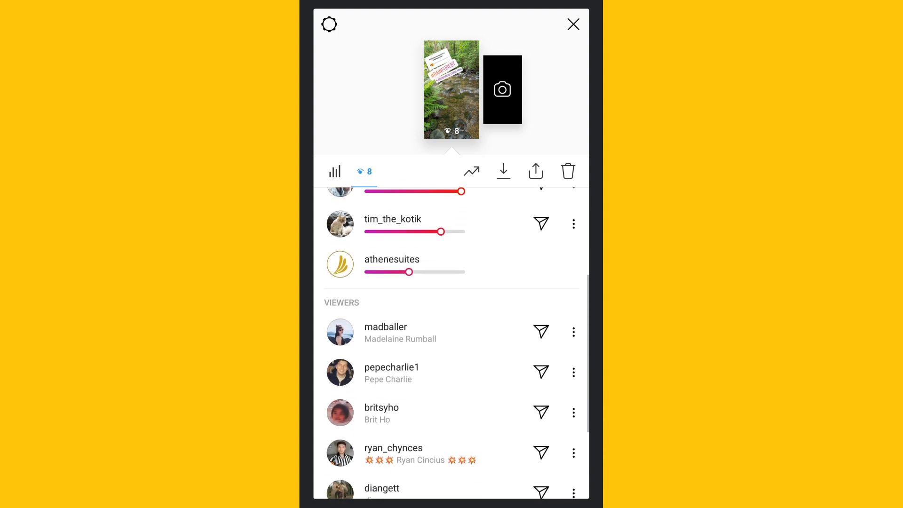
click(333, 171)
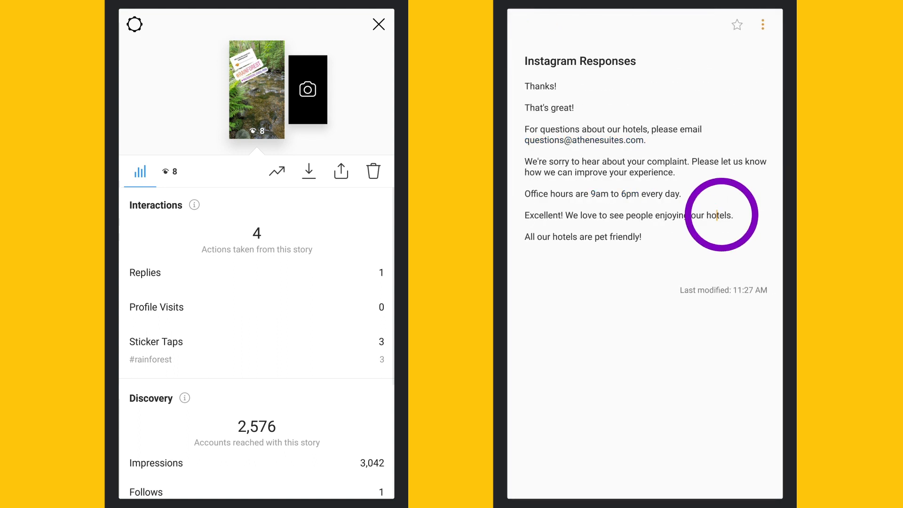
double_click(629, 216)
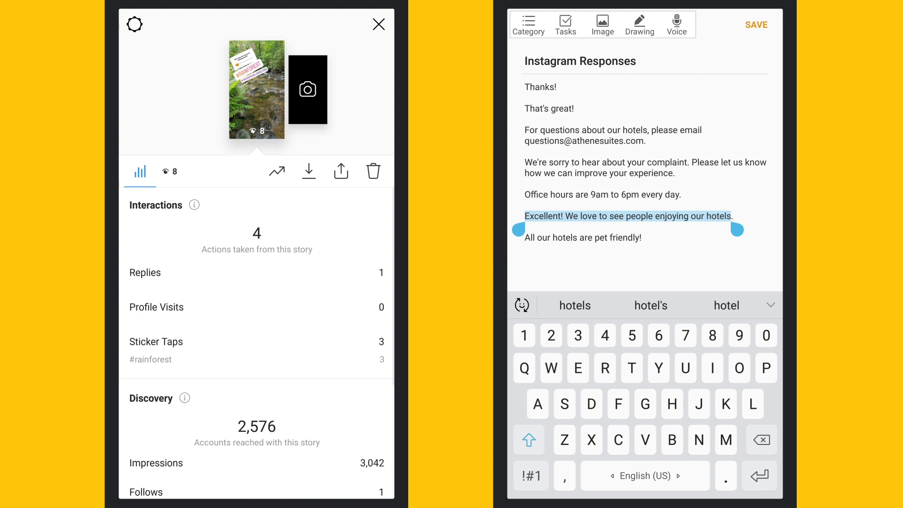